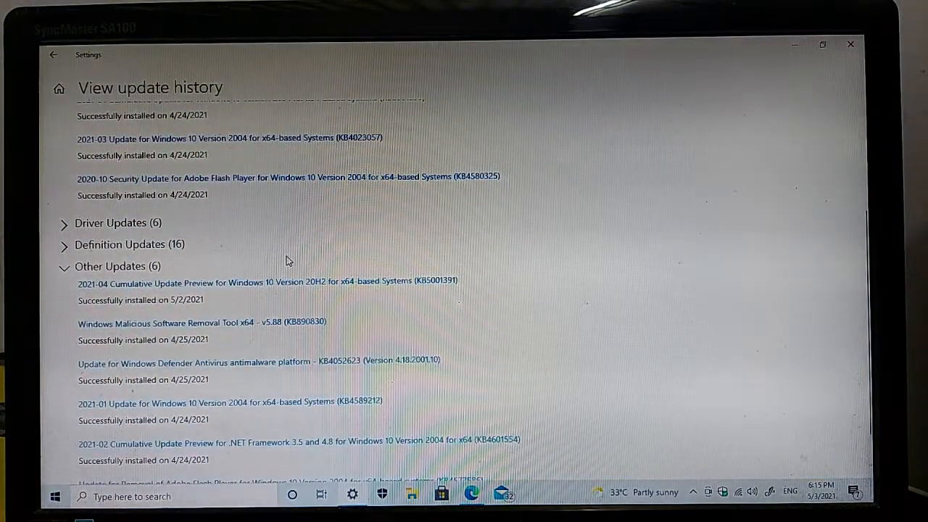
{"action": "mouse_move", "coordinate": [255, 285]}
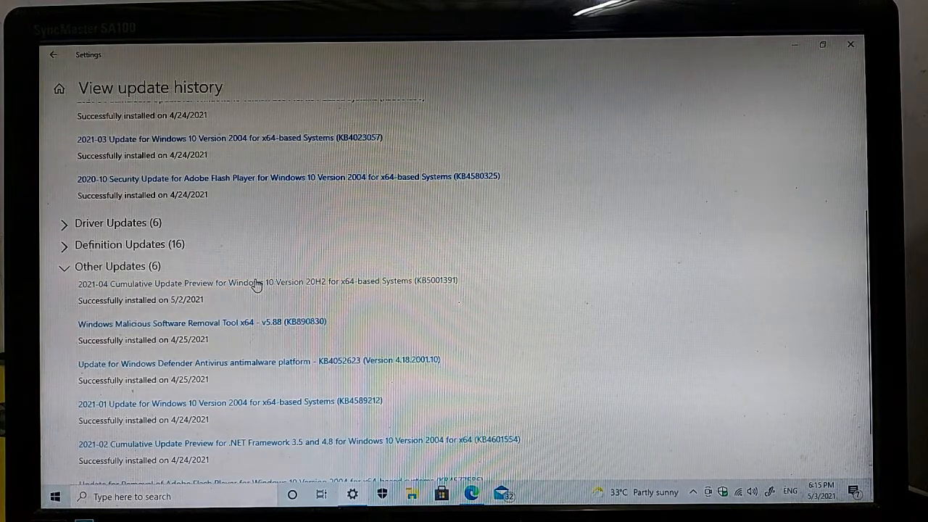
{"action": "mouse_move", "coordinate": [416, 310]}
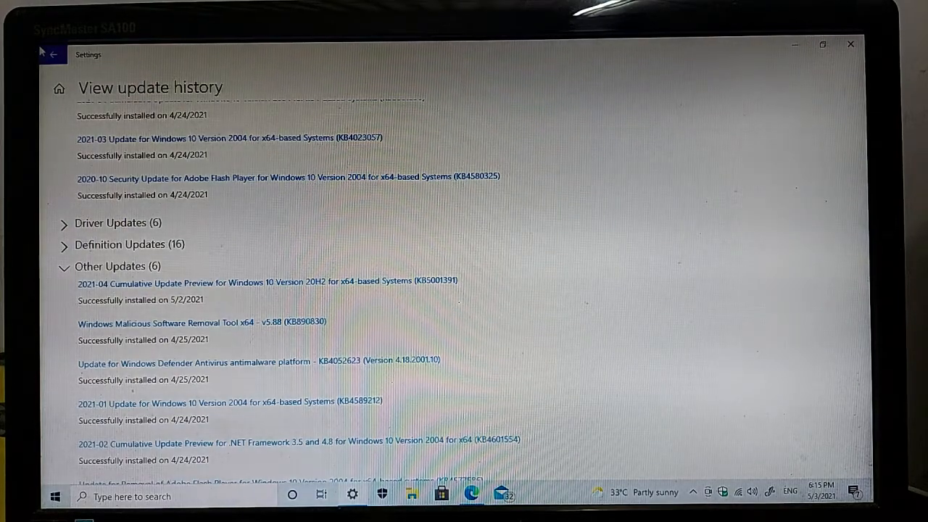
Read through the KB5001391 support article in Edge, scrolling down the release notes
{"action": "left_click", "coordinate": [50, 54]}
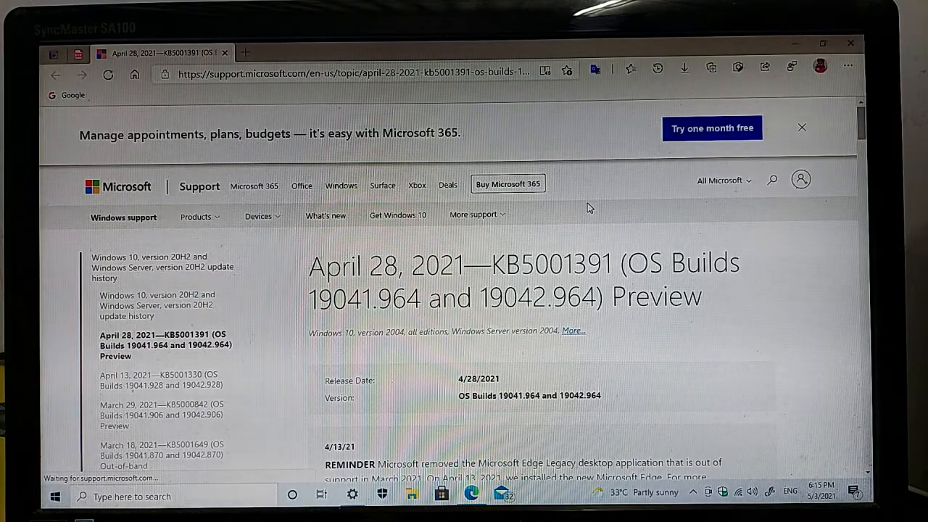
{"action": "scroll", "scroll_direction": "down", "scroll_amount": 3}
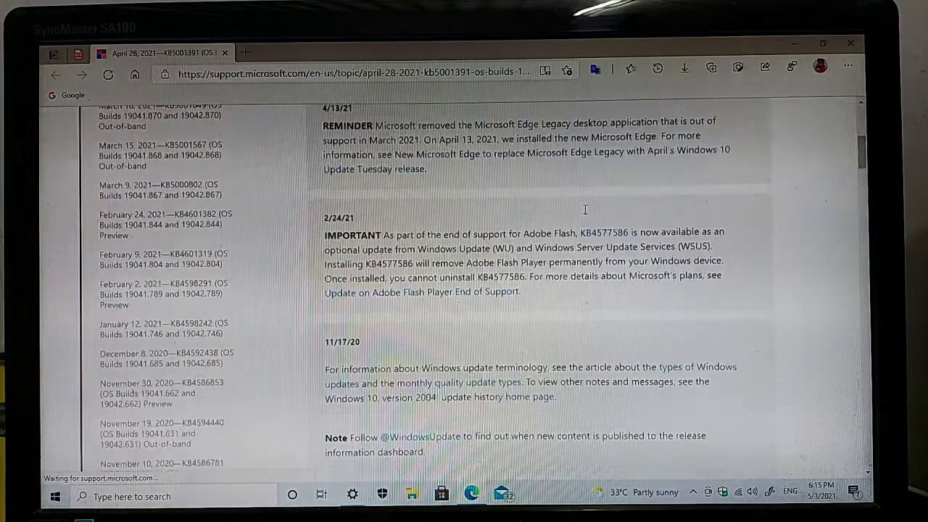
{"action": "scroll", "scroll_direction": "down", "scroll_amount": 3}
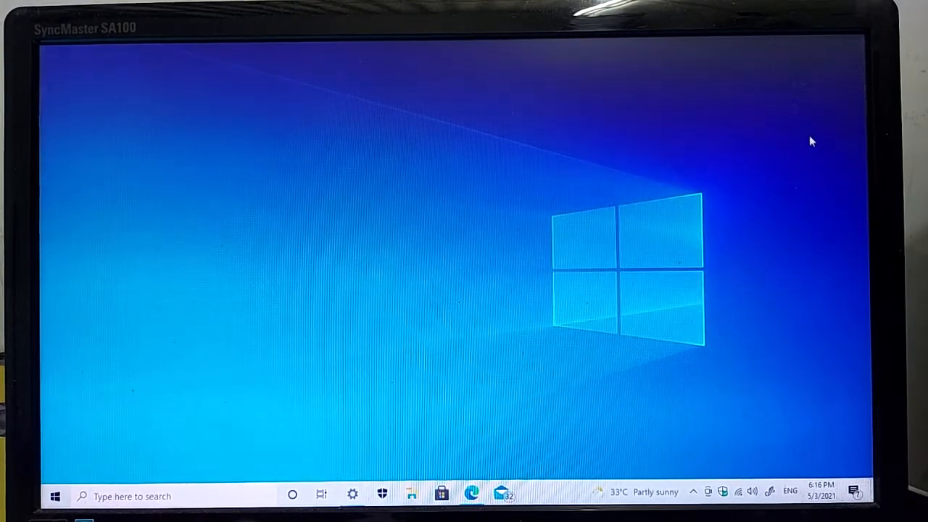
Show the News and Interests flyout from the taskbar weather widget
{"action": "left_click", "coordinate": [638, 491]}
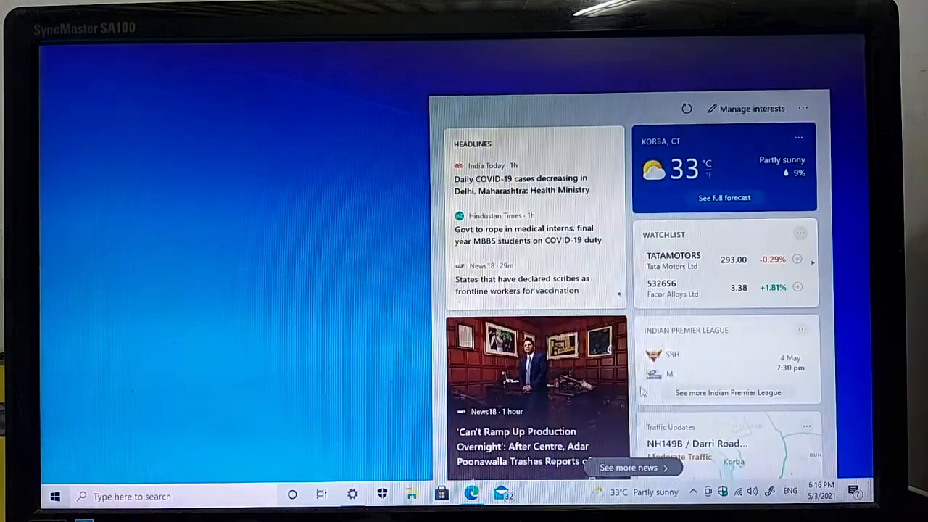
{"action": "mouse_move", "coordinate": [707, 290]}
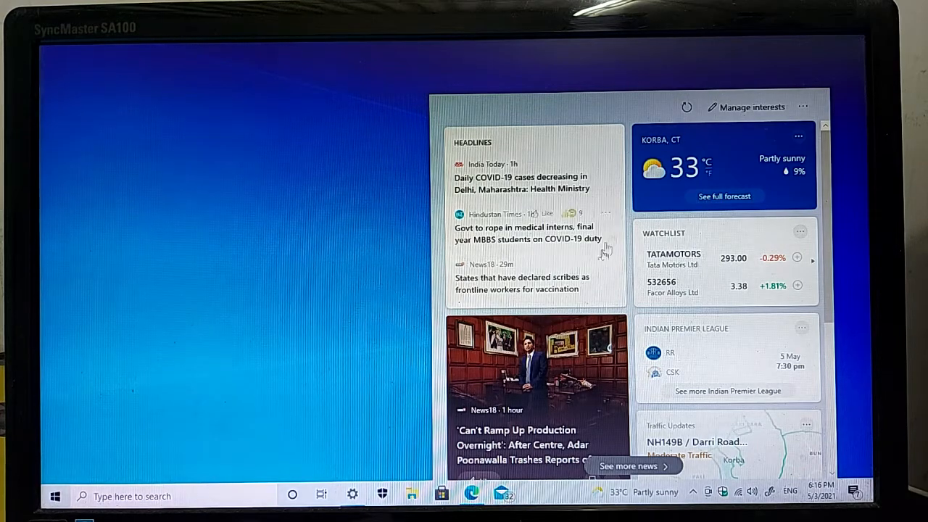
{"action": "mouse_move", "coordinate": [704, 258]}
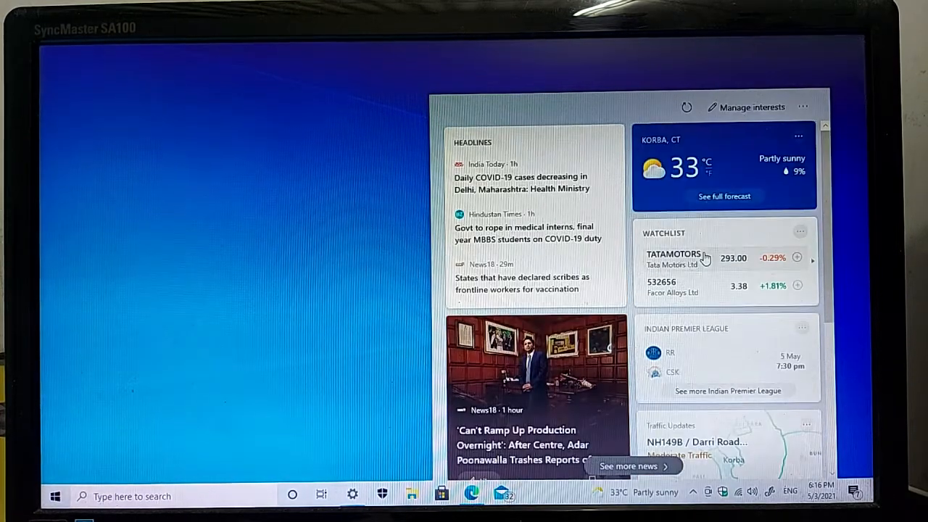
{"action": "mouse_move", "coordinate": [701, 258]}
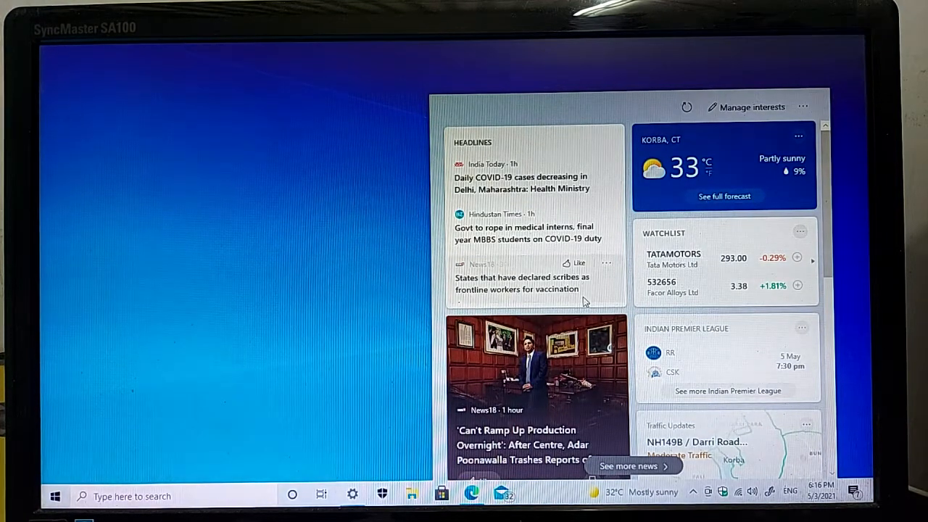
Refresh the news feed so newer stories and 32°C mostly sunny weather appear
{"action": "left_click", "coordinate": [685, 107]}
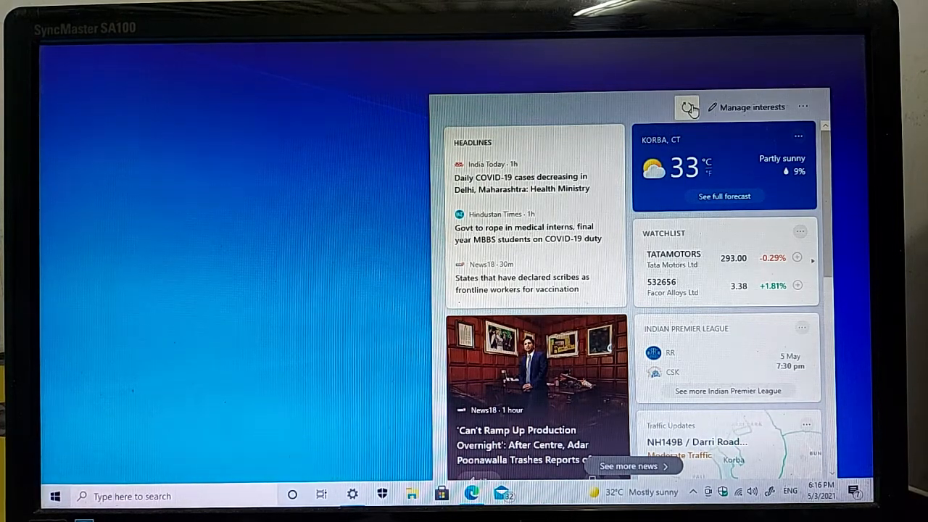
{"action": "left_click", "coordinate": [687, 107]}
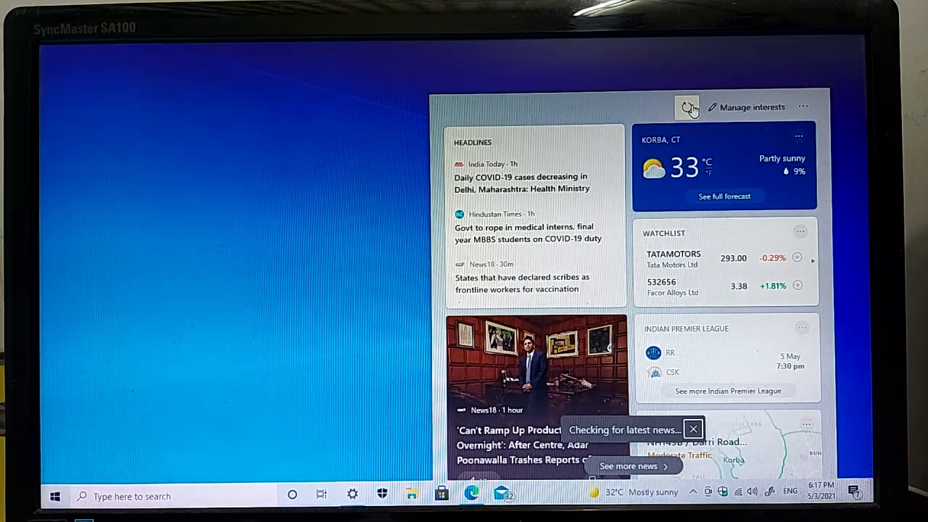
{"action": "left_click", "coordinate": [687, 108]}
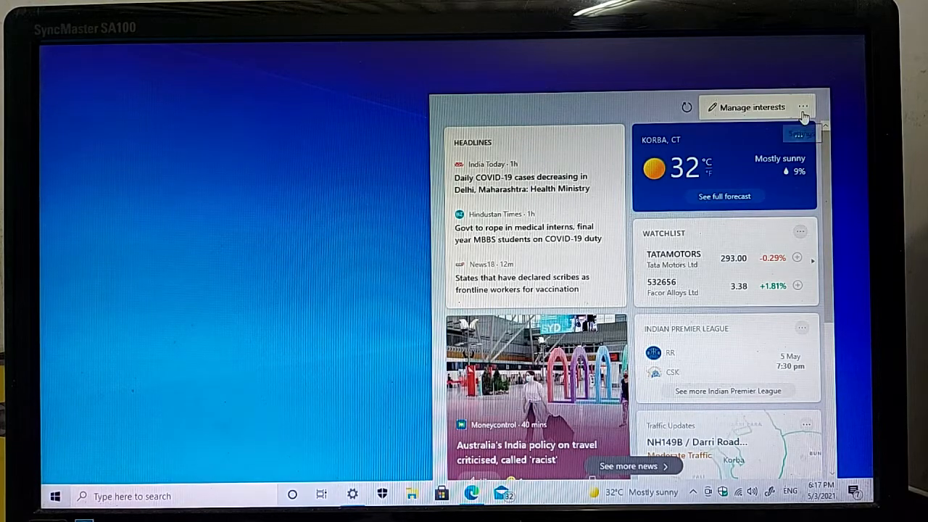
Show the flyout's account and settings menu with language, privacy and feedback options
{"action": "left_click", "coordinate": [808, 108]}
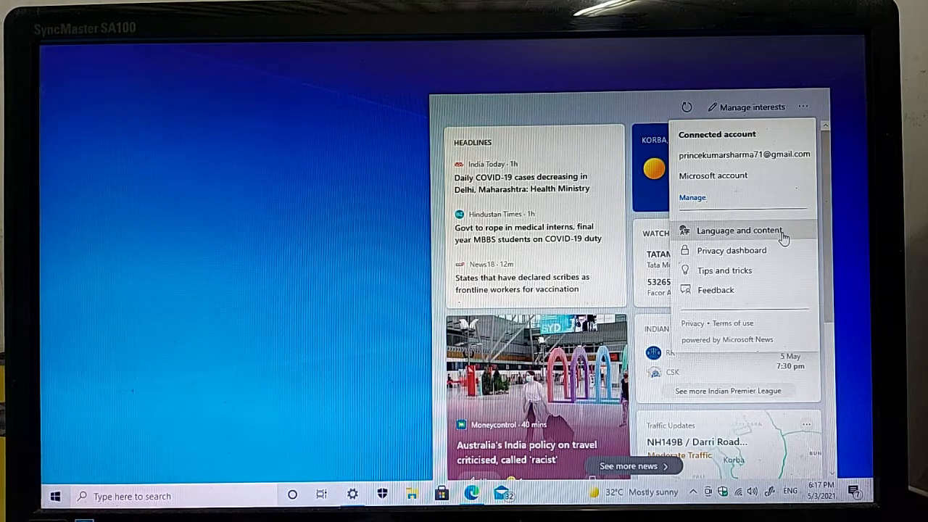
{"action": "mouse_move", "coordinate": [751, 258]}
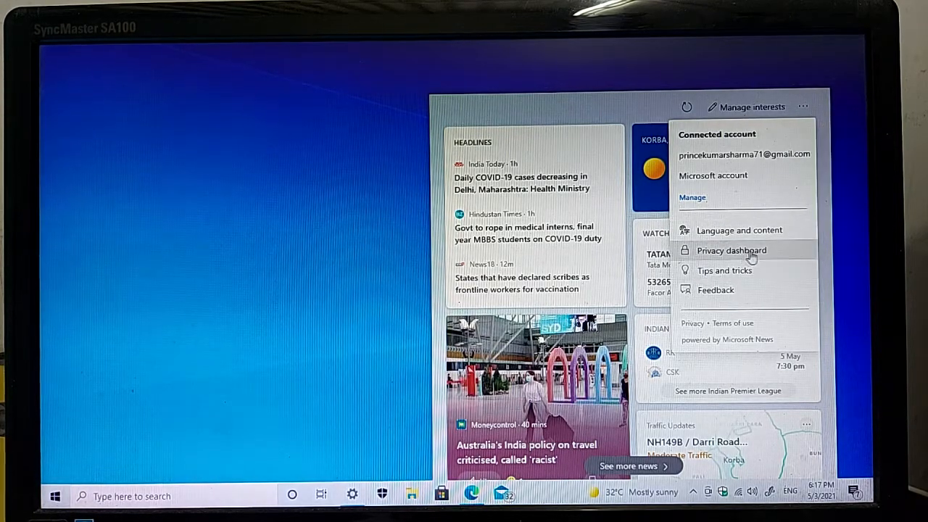